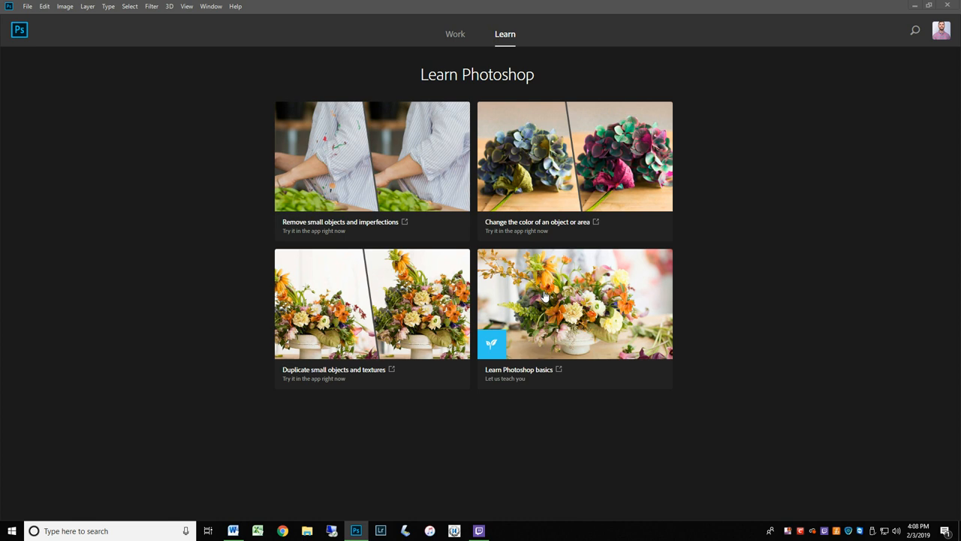
{"action": "mouse_move", "coordinate": [62, 33]}
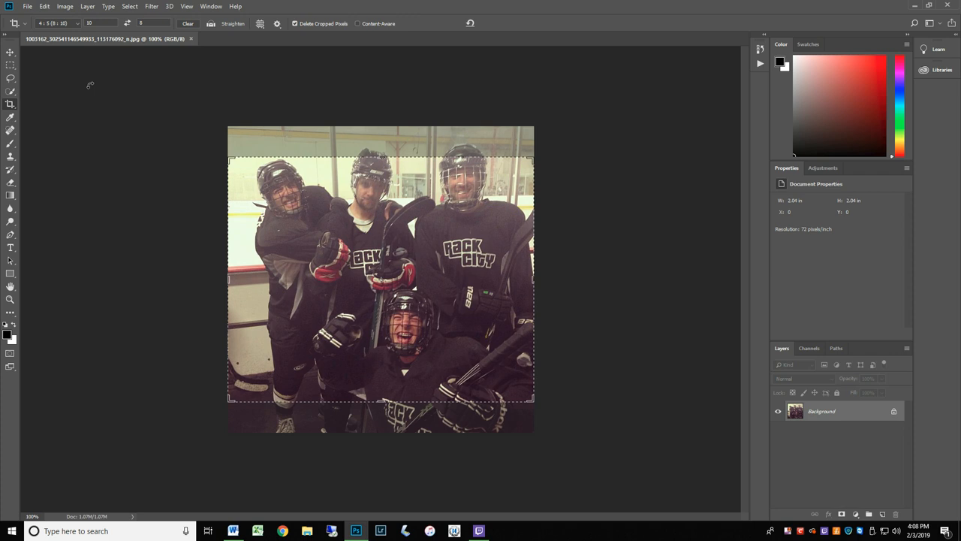
Bring up the hockey photo's Image Size settings at 72 pixels/inch with the Resolution field active.
{"action": "left_click", "coordinate": [66, 6]}
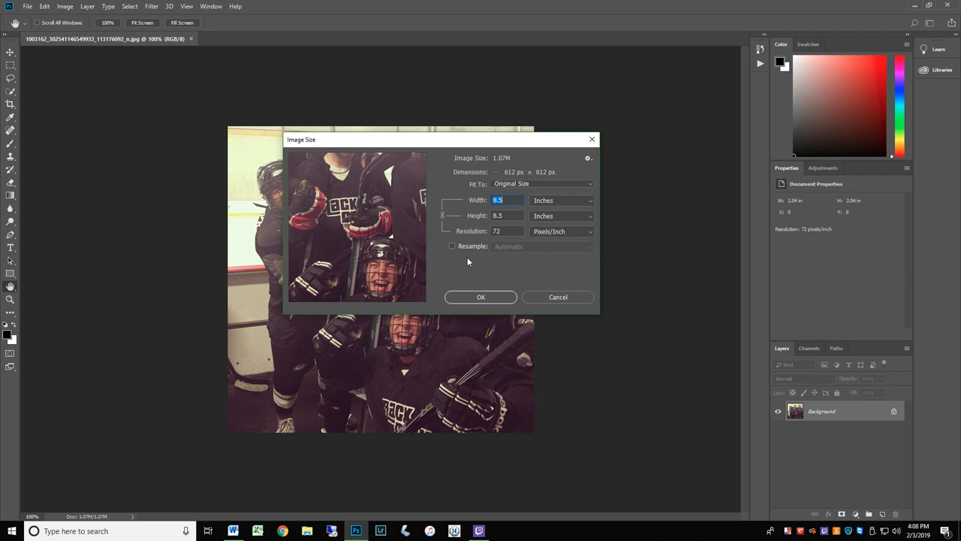
{"action": "mouse_move", "coordinate": [499, 241]}
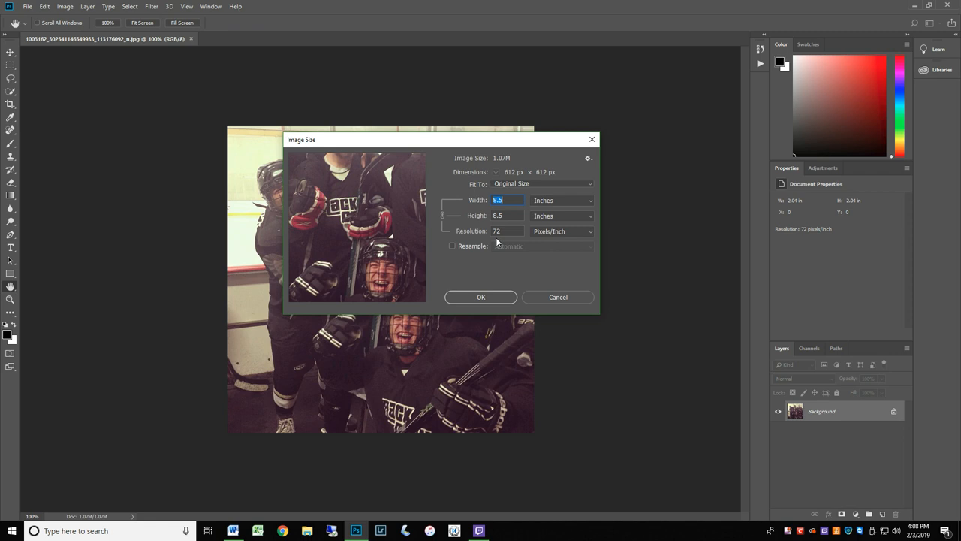
{"action": "left_click", "coordinate": [507, 231]}
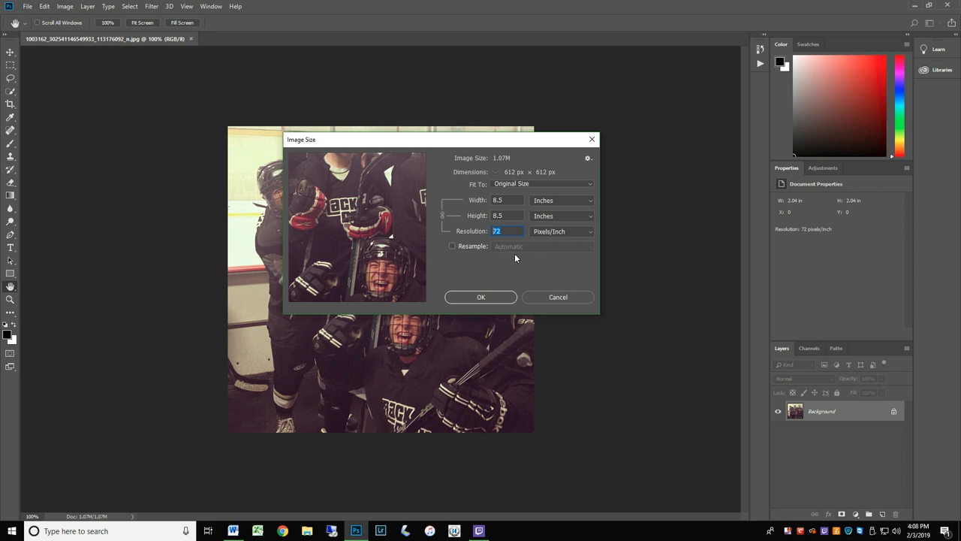
{"action": "mouse_move", "coordinate": [511, 259]}
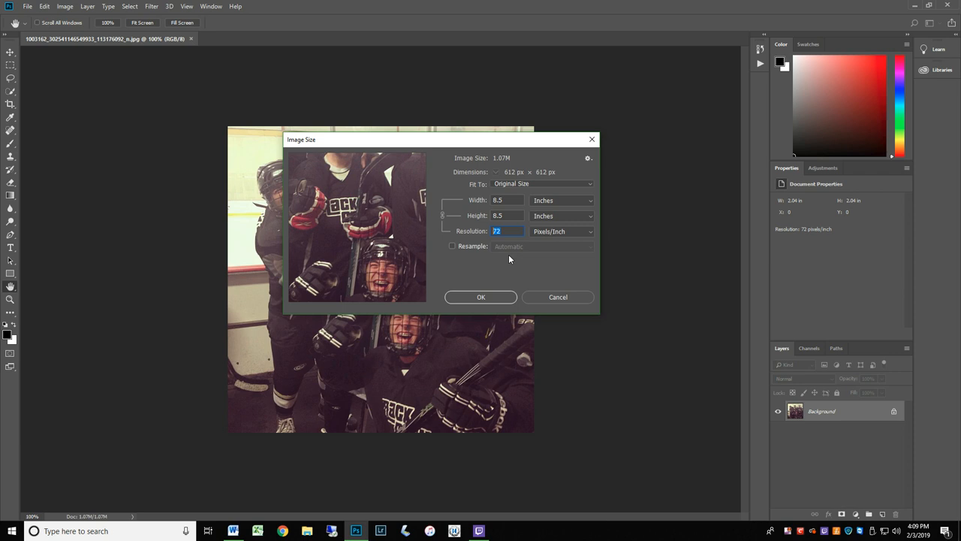
Set the hockey photo's resolution to 120 pixels/inch, giving a 5.1 × 5.1 inch print size.
{"action": "type", "text": "120"}
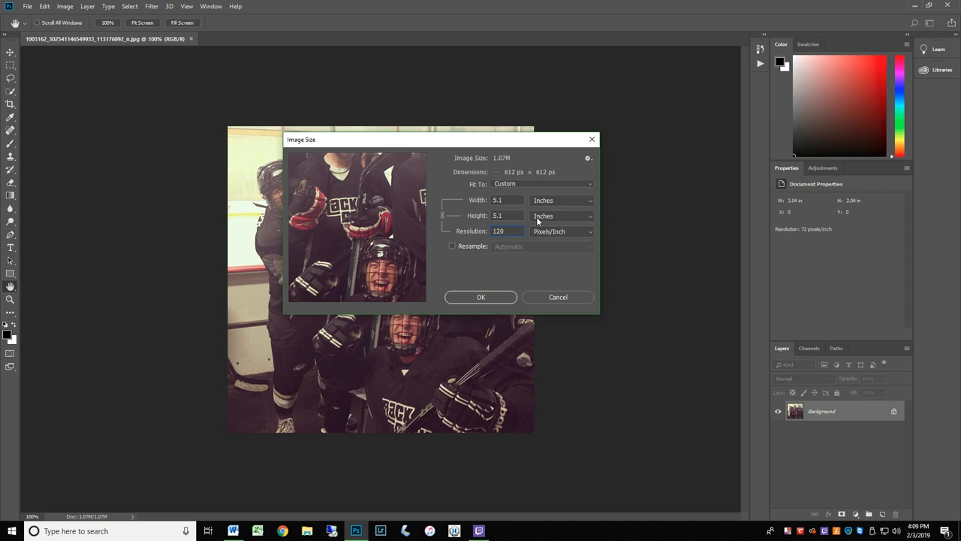
{"action": "mouse_move", "coordinate": [507, 231]}
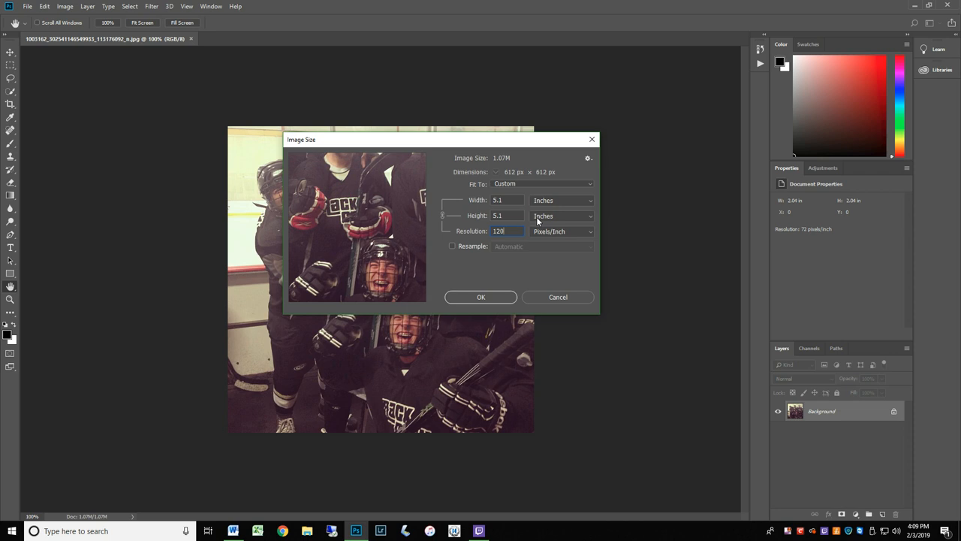
Set the hockey photo to 300 pixels/inch (2.04 × 2.04 inches) and dismiss its Image Size dialog.
{"action": "type", "text": "300"}
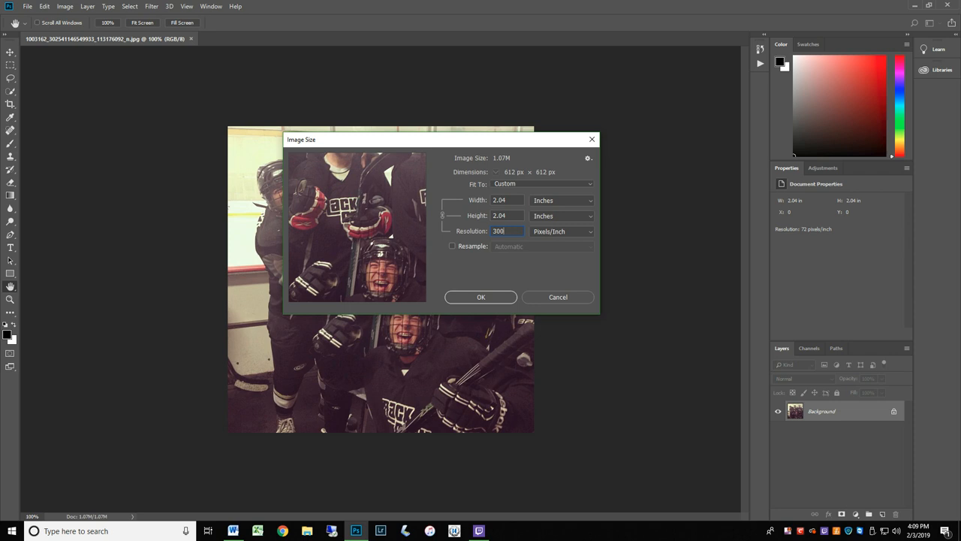
{"action": "left_click", "coordinate": [481, 298]}
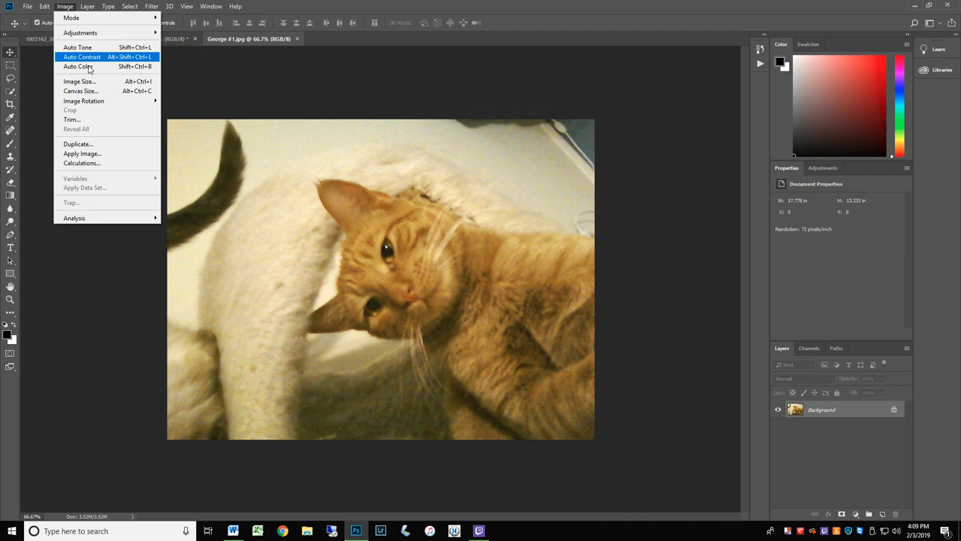
Show the cat photo's Image Size settings at 120 pixels/inch, 10.667 × 8 inches.
{"action": "left_click", "coordinate": [54, 81]}
{"action": "type", "text": "120"}
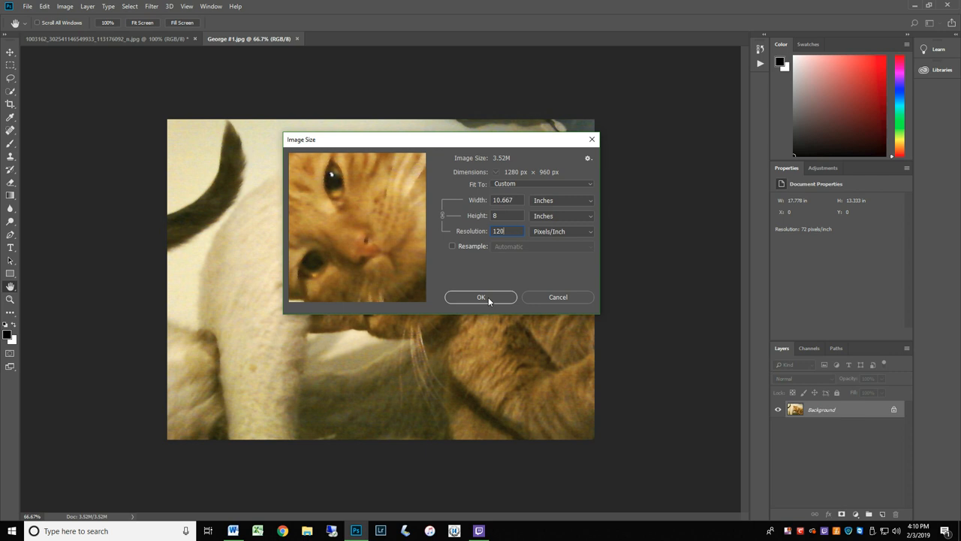
Confirm the cat photo's 120 pixels/inch resolution and return to the Move tool.
{"action": "left_click", "coordinate": [481, 297]}
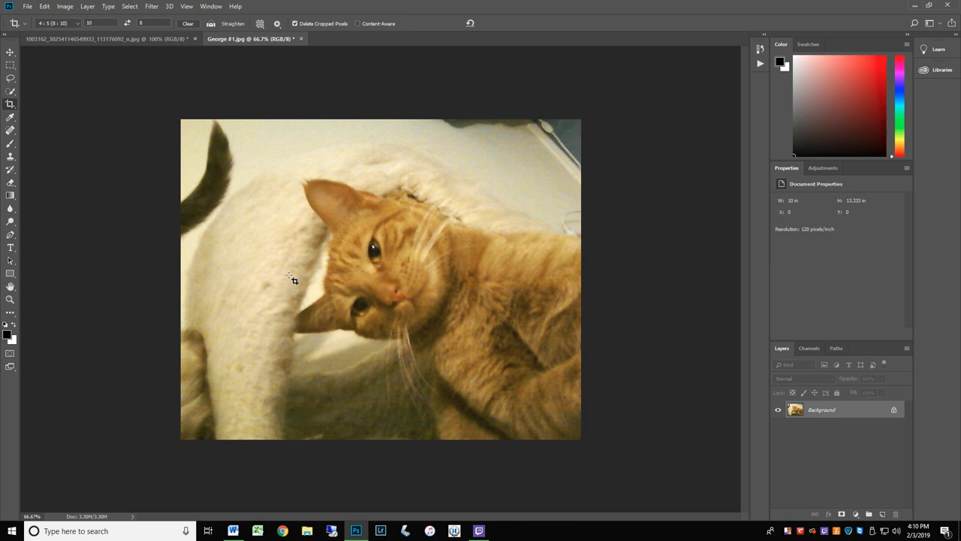
{"action": "left_click", "coordinate": [9, 53]}
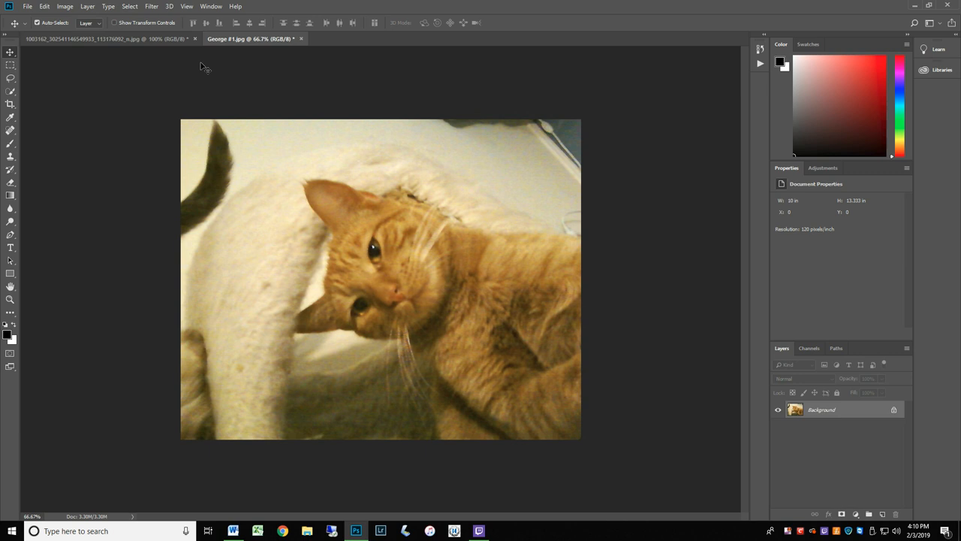
Load the canyon JPG, whose Image Size shows 16 × 19.998 inches at 195.623 pixels/inch.
{"action": "left_click", "coordinate": [27, 6]}
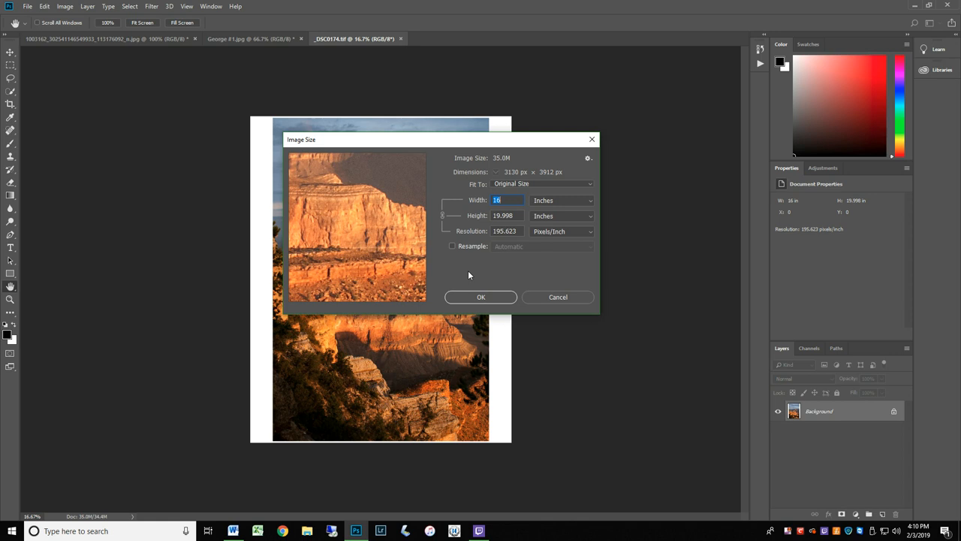
{"action": "mouse_move", "coordinate": [482, 273]}
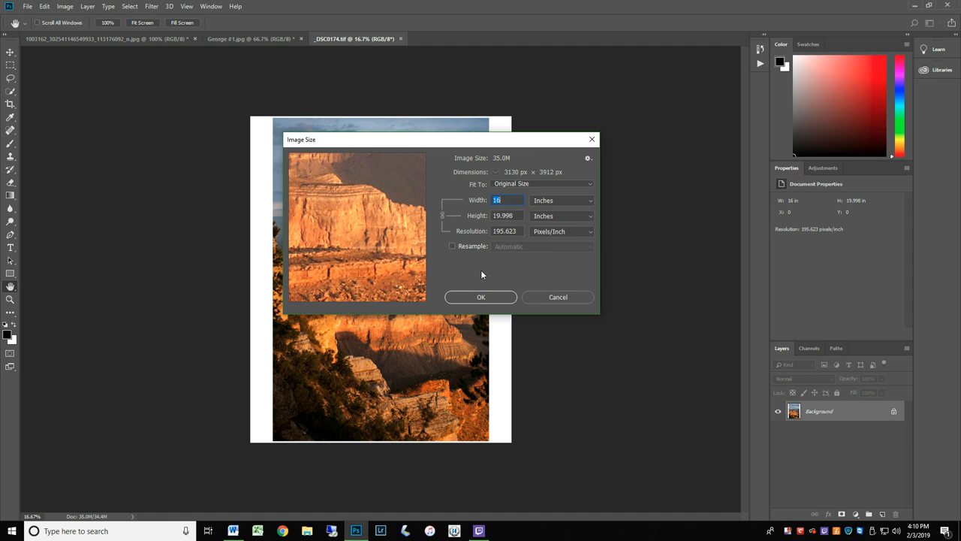
Set the canyon photo's resolution to 120 pixels/inch, giving a 26.083 × 32.6 inch print size.
{"action": "type", "text": "120"}
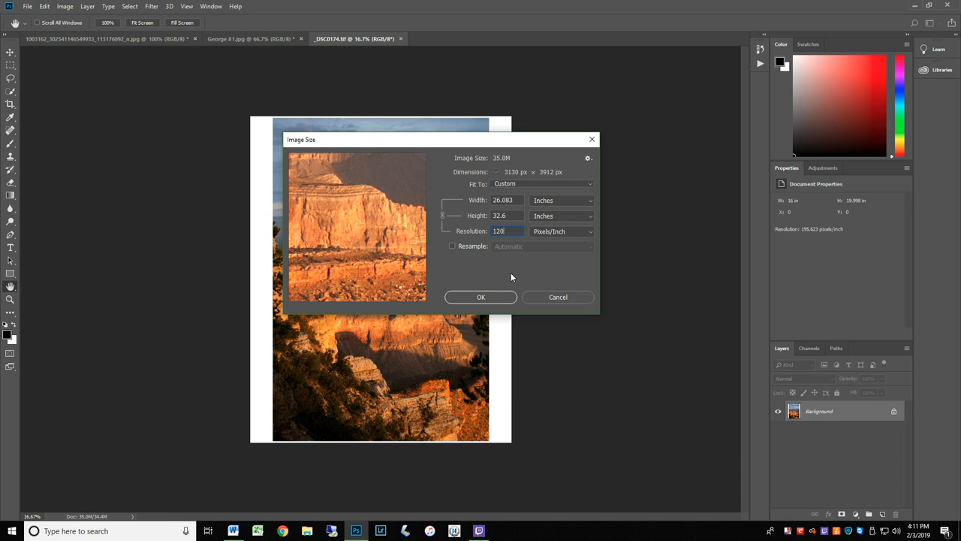
{"action": "mouse_move", "coordinate": [489, 266]}
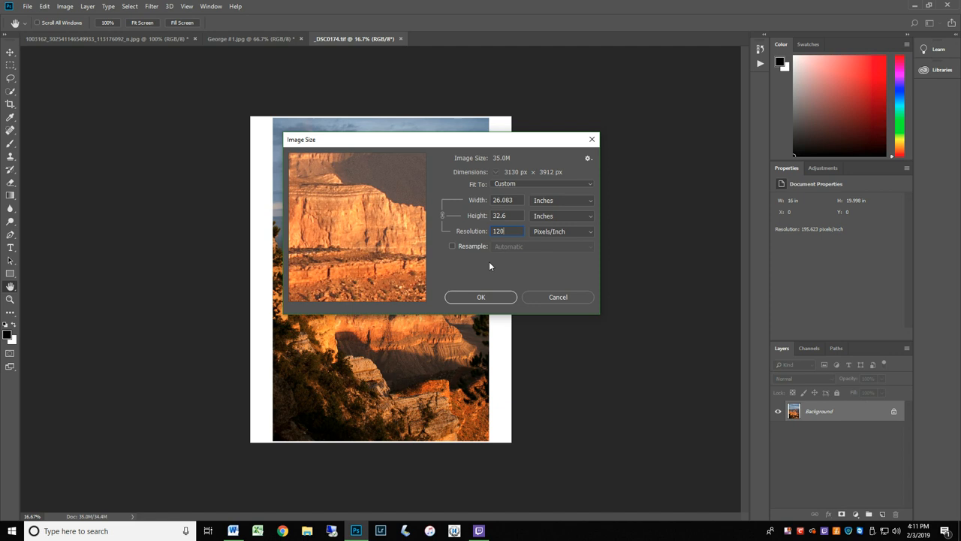